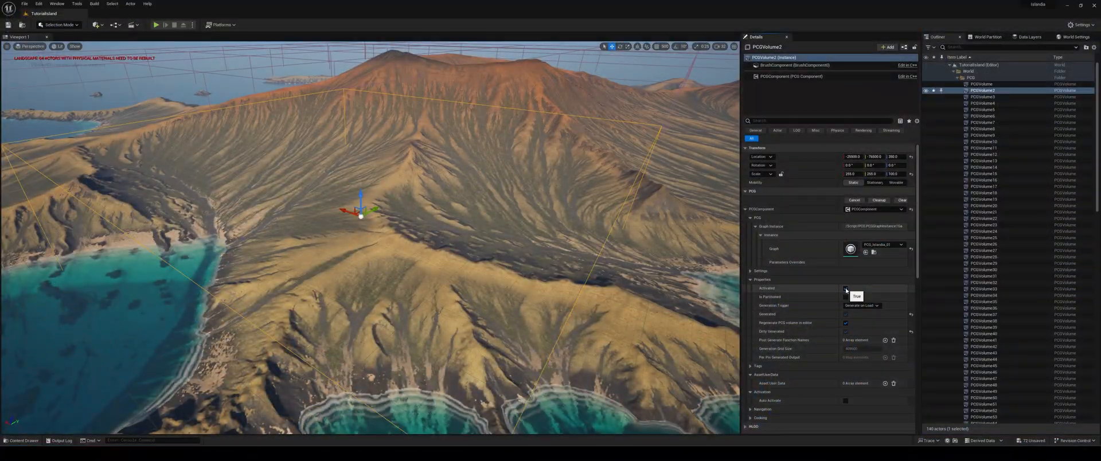
Tick Activated on the PCG volume so it scatters points over the island slopes
click(845, 288)
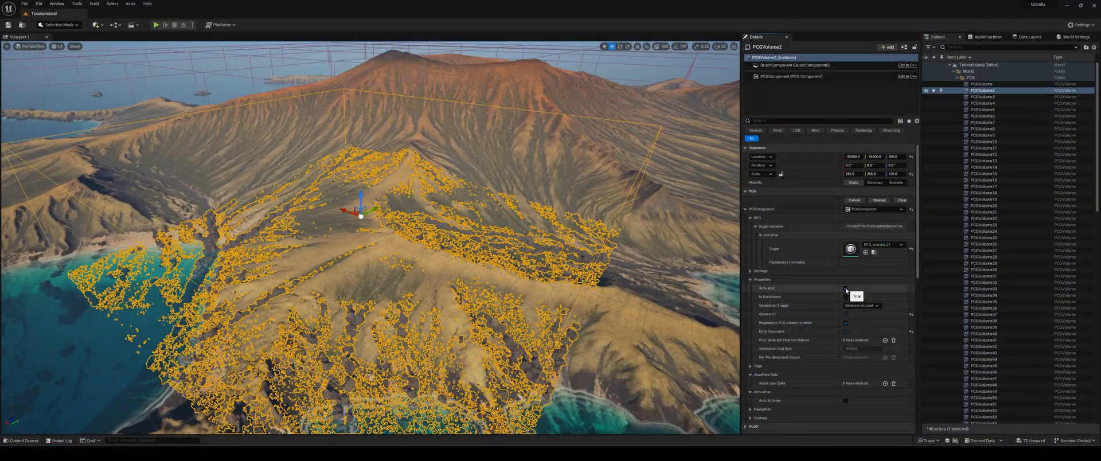
click(846, 288)
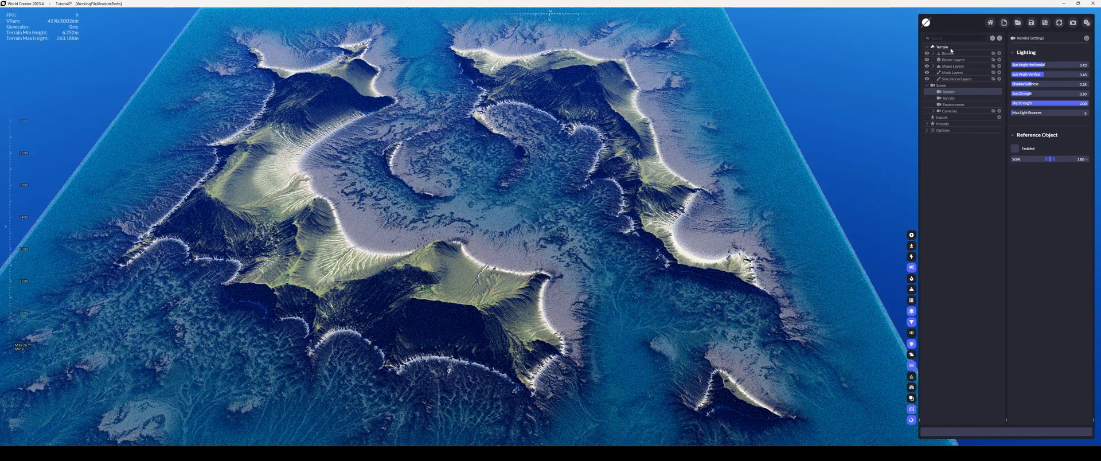
Change the terrain size in Terrain Settings so the landscape regenerates as a ring-shaped island
click(943, 47)
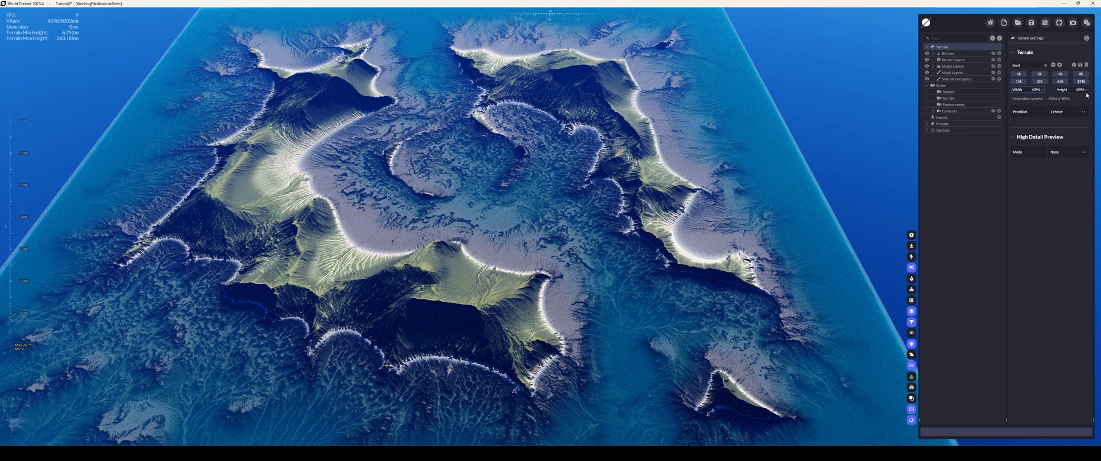
click(1081, 112)
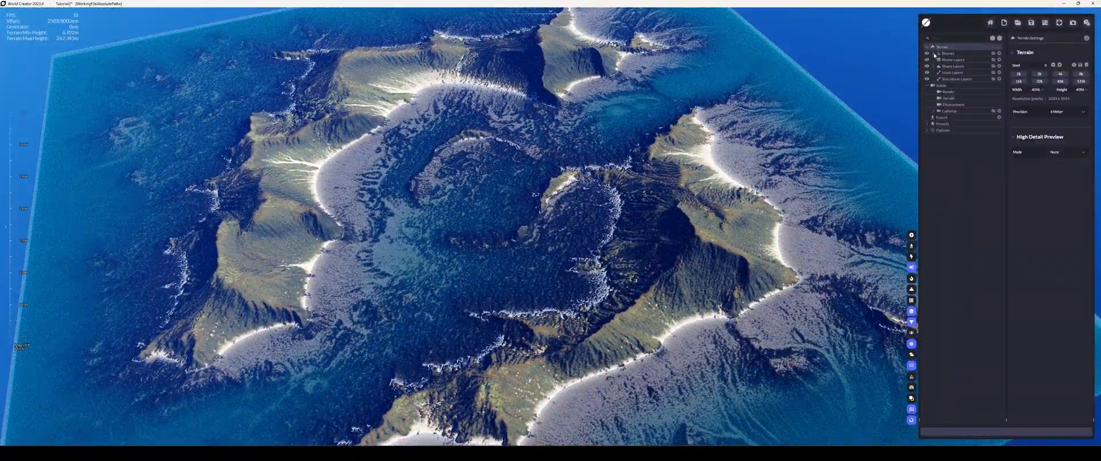
click(937, 51)
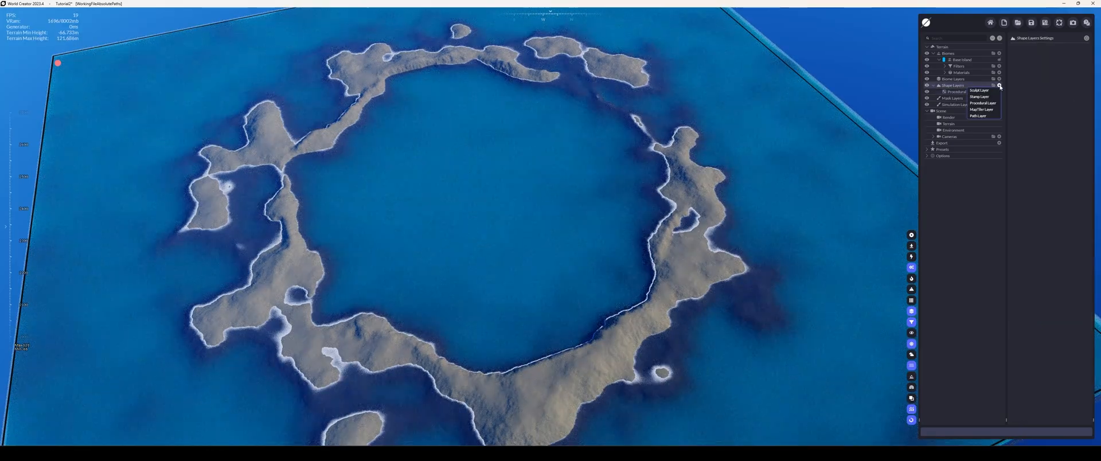
Add a procedural shape layer set to a Volcano base shape with a crater
click(982, 103)
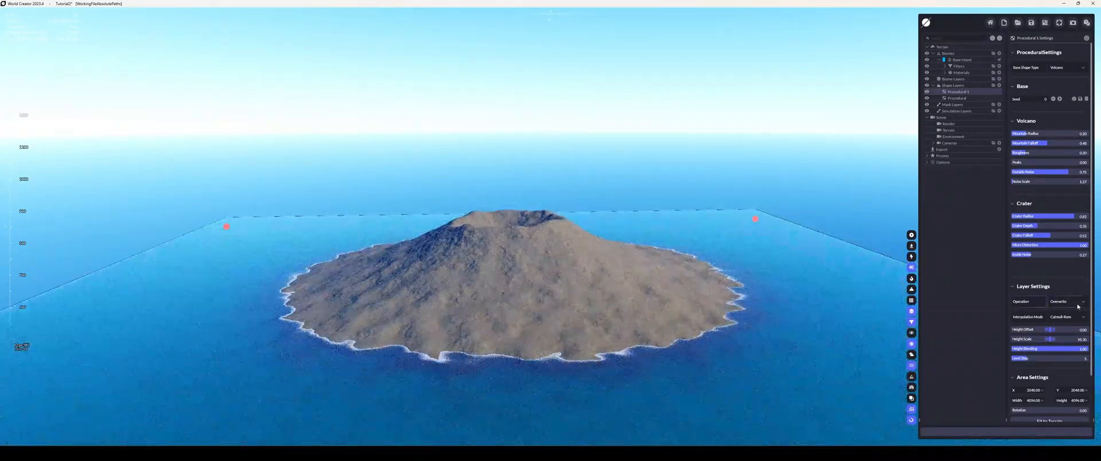
Add a filter under Base Island and limit it with a distribution mask
click(1062, 300)
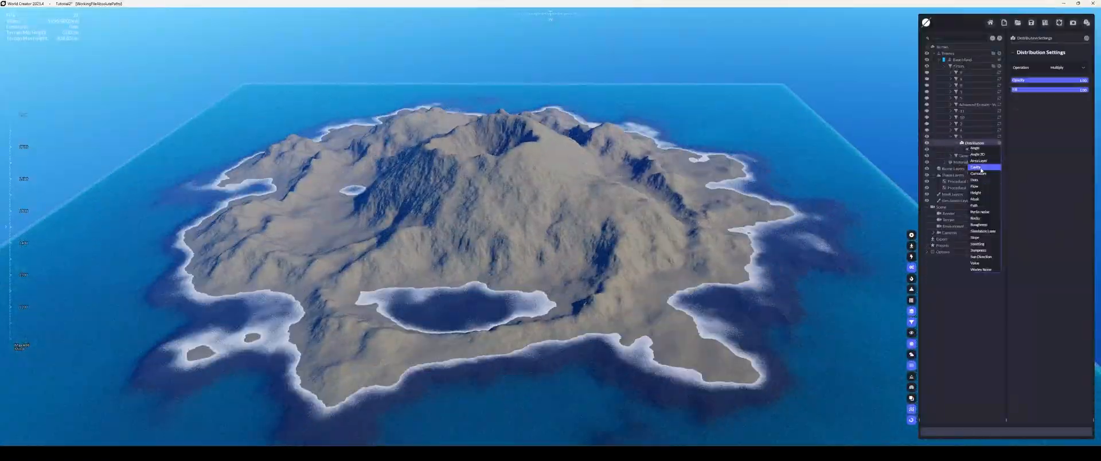
click(977, 166)
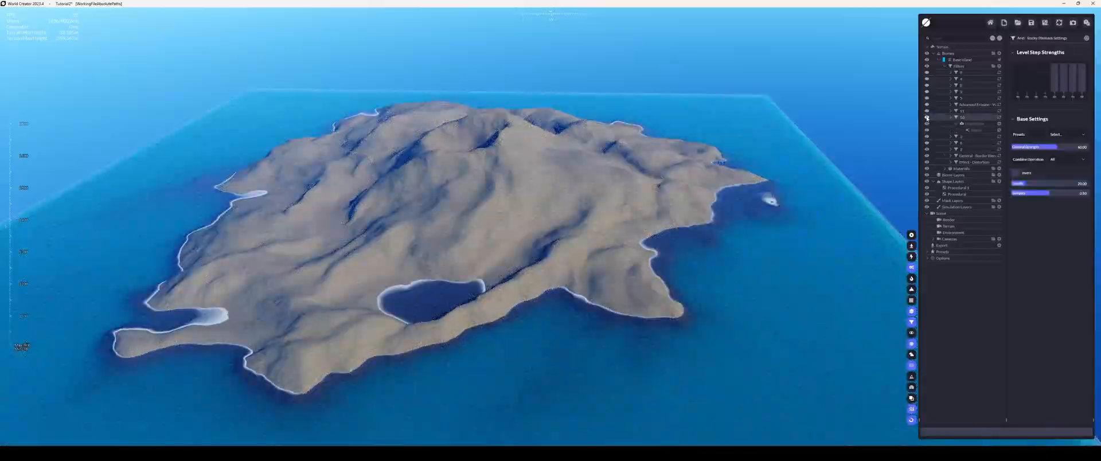
Add a ridge/crater filter and restrict it to a height range via a Height distribution
click(968, 104)
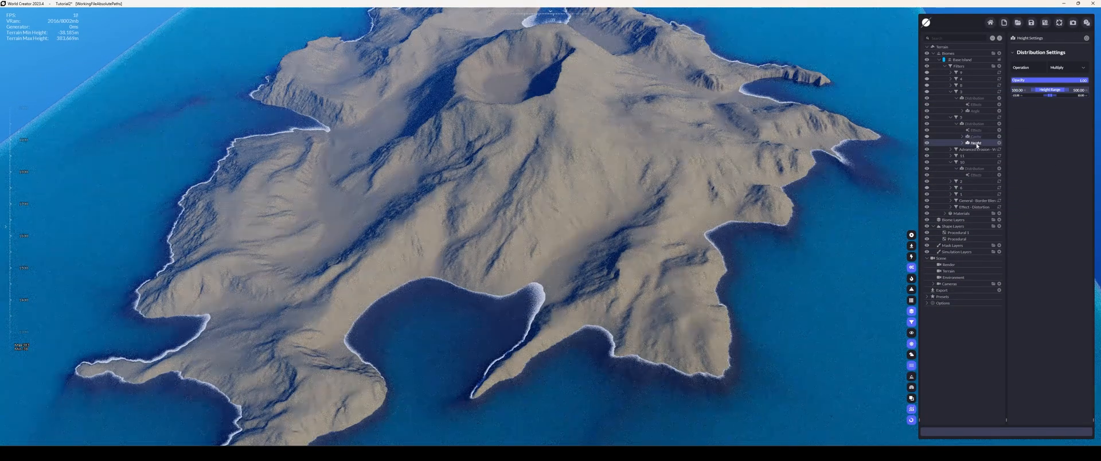
click(975, 137)
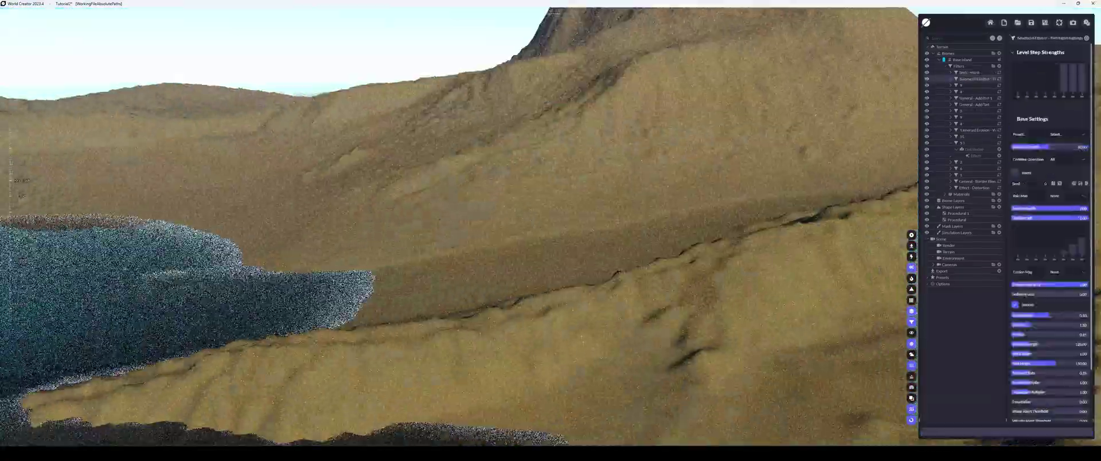
Adjust the new filter's Base Settings to roughen and gully the island surface
click(910, 255)
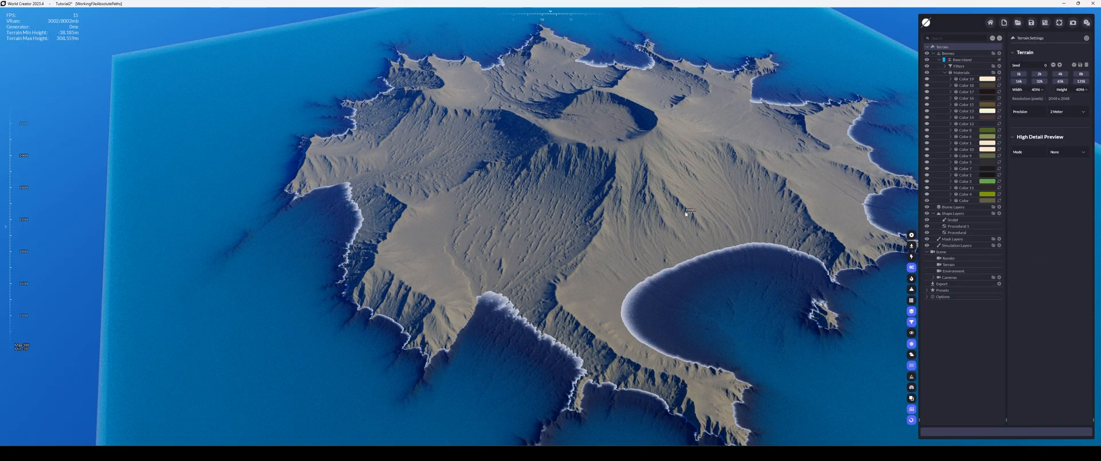
Add Color material layers for rock, sand and vegetation tones on the island
click(964, 181)
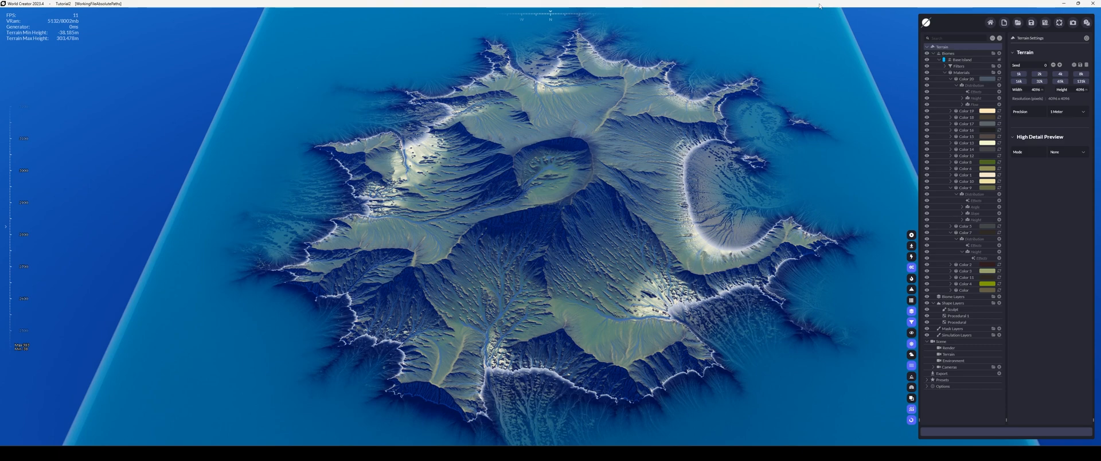
Create an export preset with Height Map and Color Map outputs and review its settings
click(930, 373)
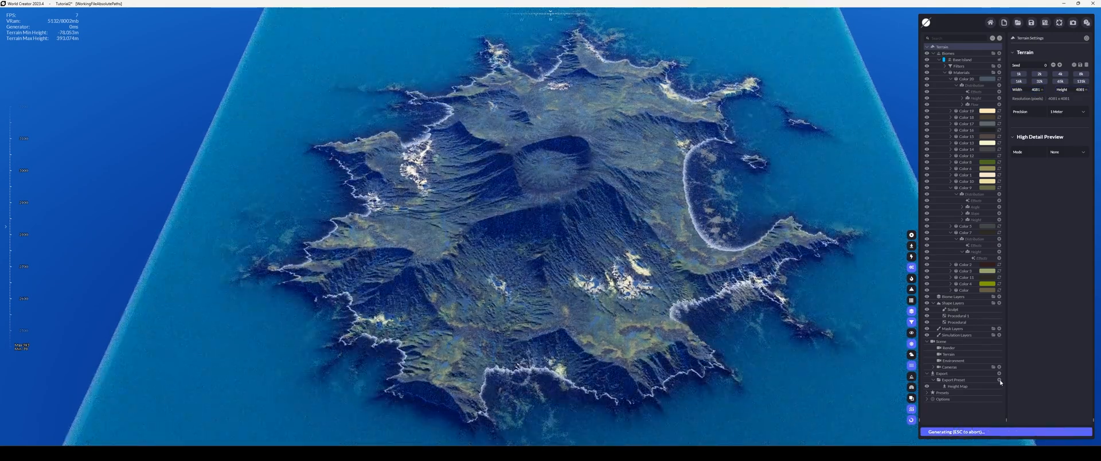
click(955, 380)
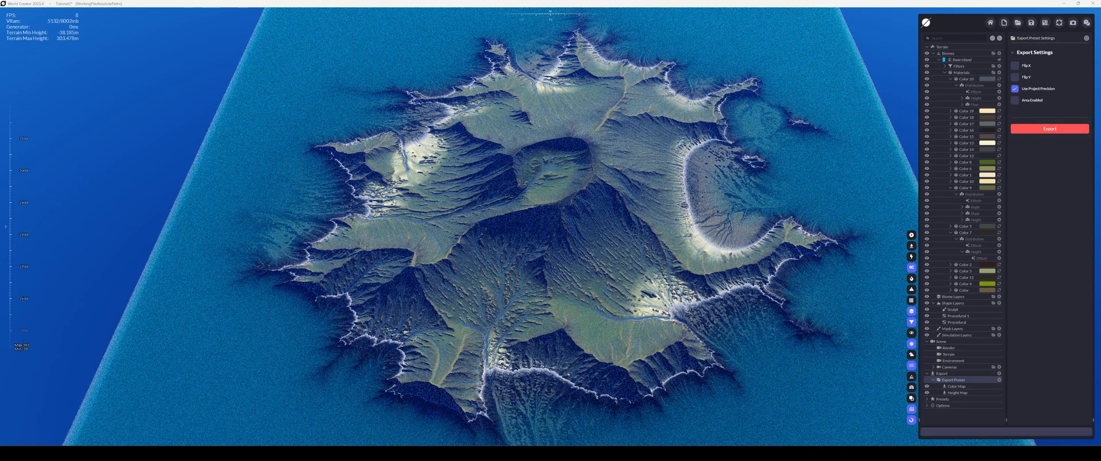
click(1049, 128)
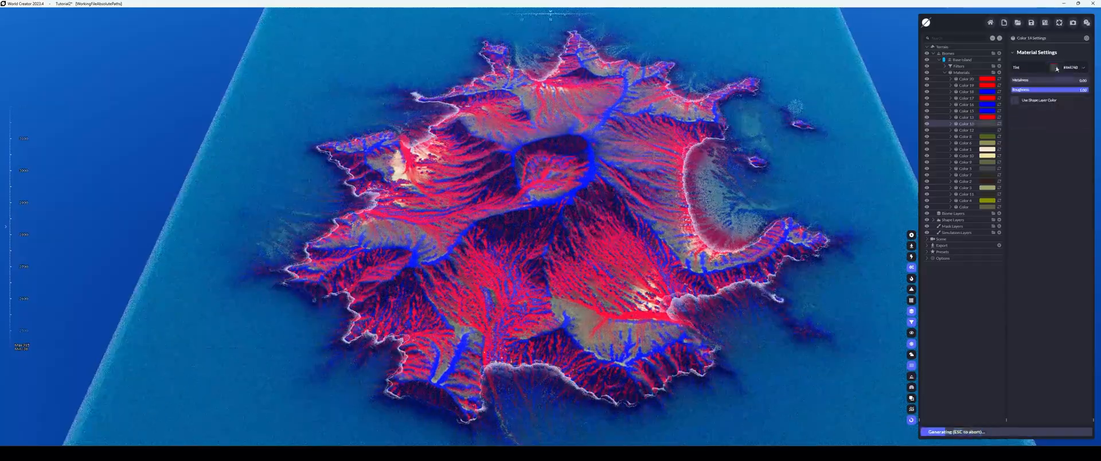
Set the Color layers' tints to pure red, green and blue for use as layer masks
click(1069, 68)
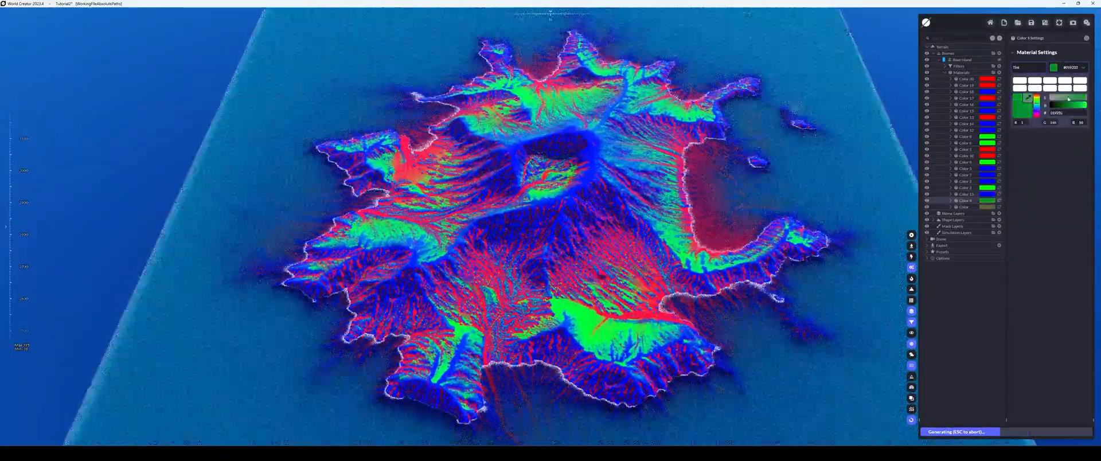
click(954, 258)
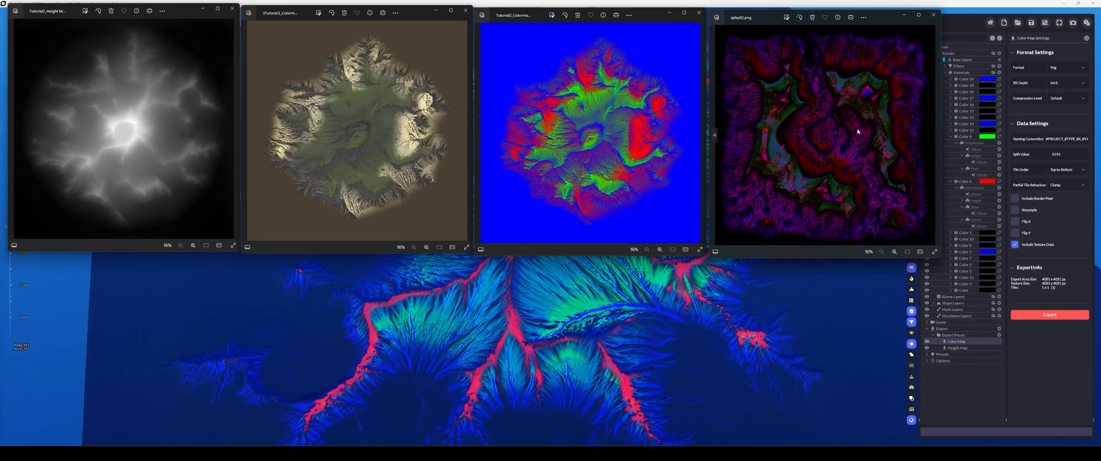
mouse_move(884, 89)
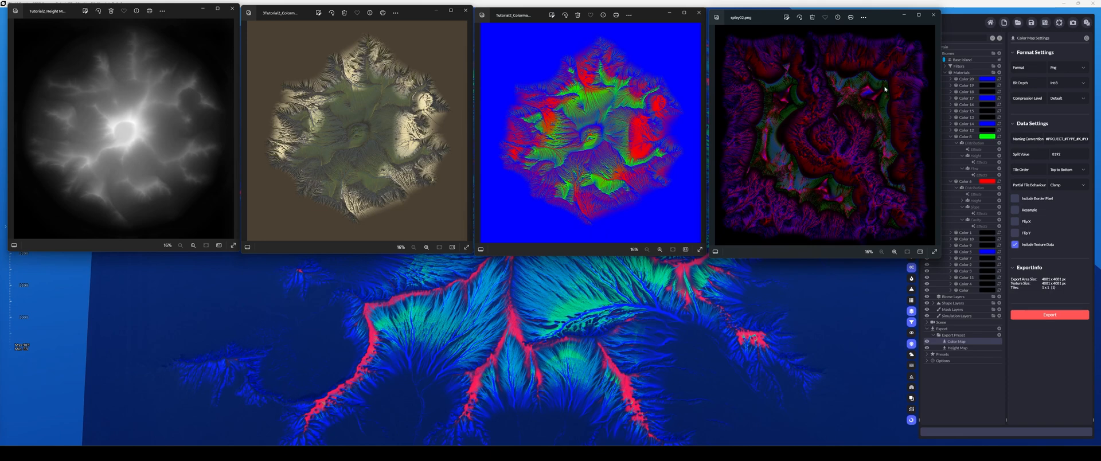
mouse_move(885, 86)
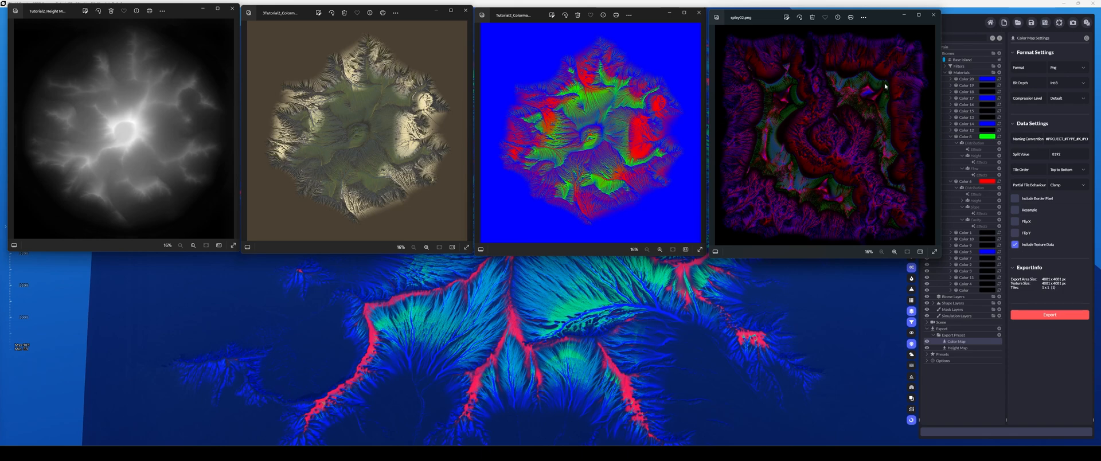
mouse_move(877, 18)
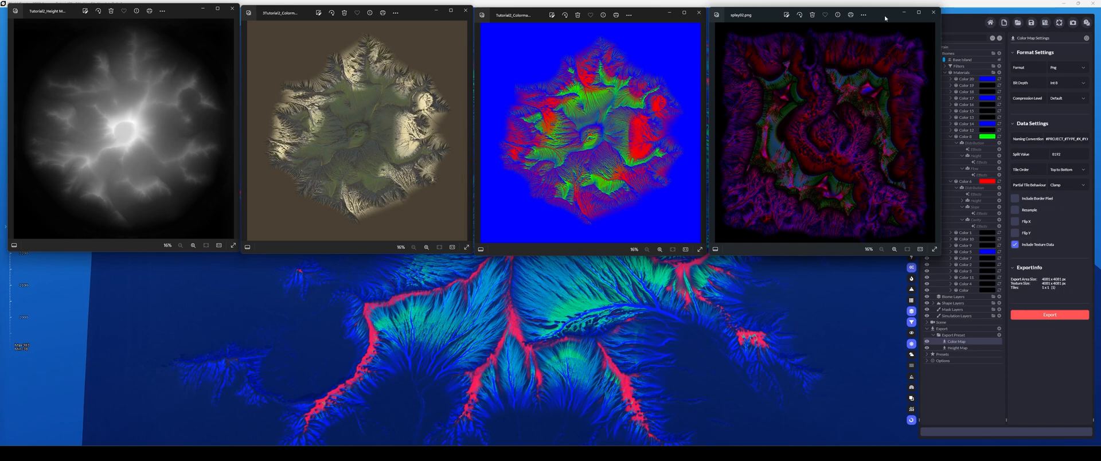
mouse_move(882, 7)
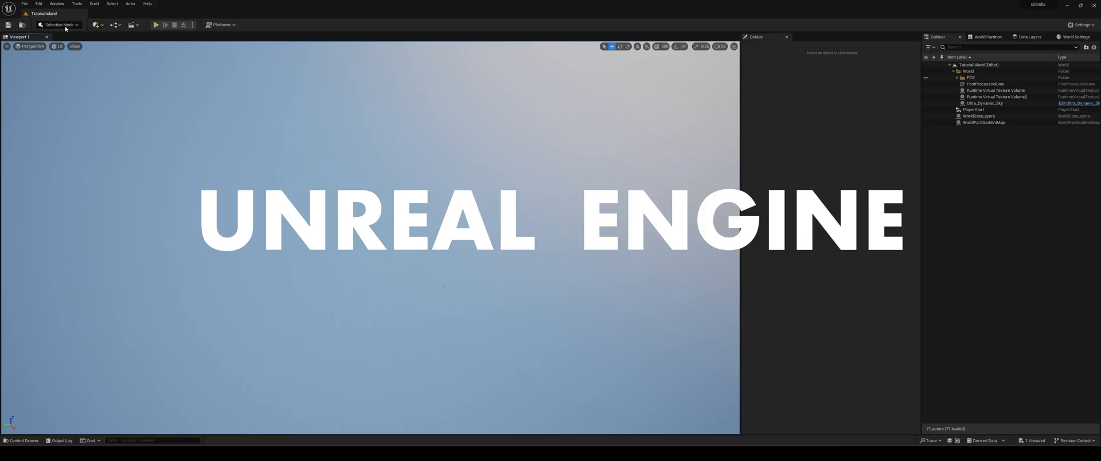
In Landscape Mode, import the exported height map PNG and create the island landscape from it
click(57, 25)
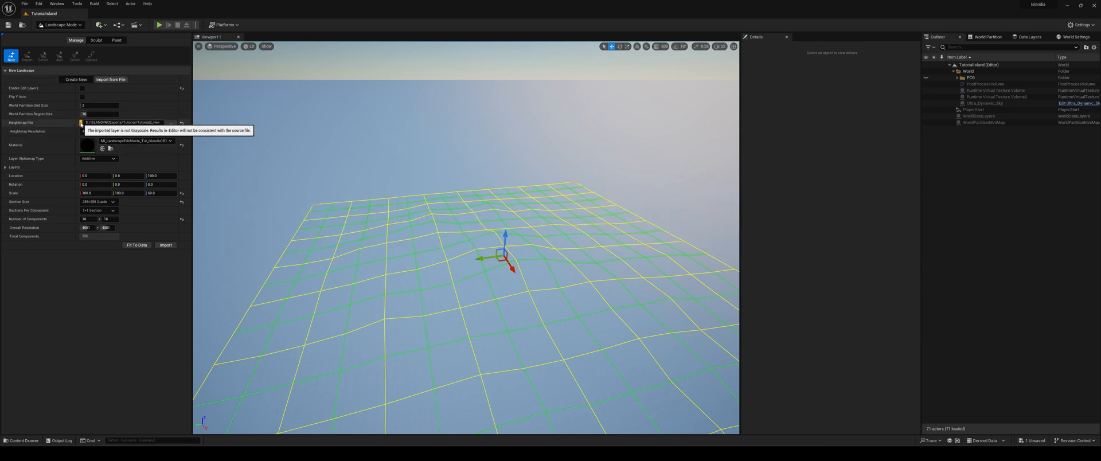
click(170, 122)
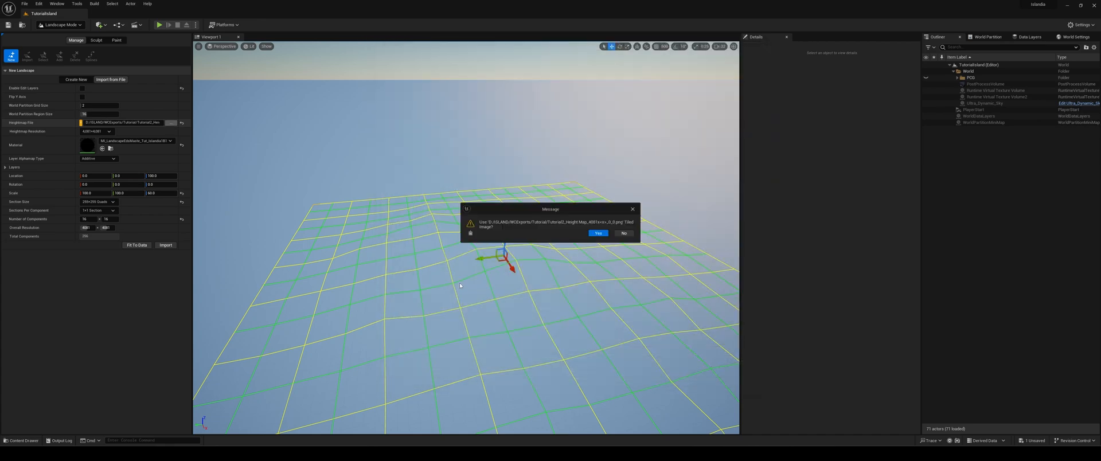
click(599, 233)
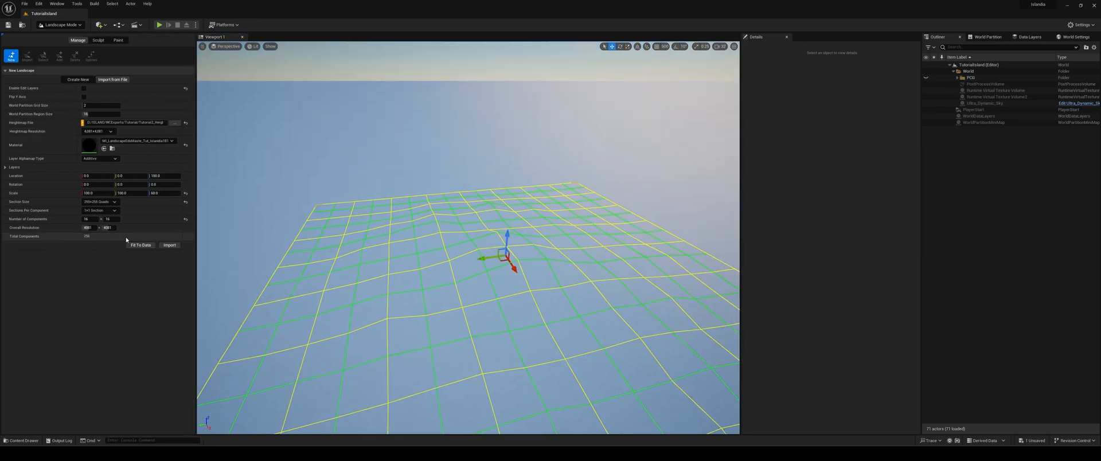
mouse_move(89, 145)
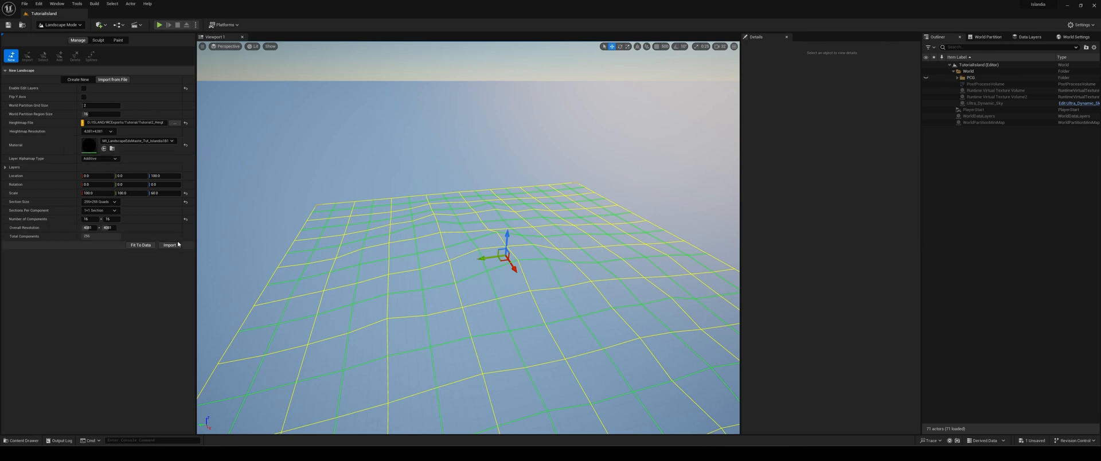
click(170, 244)
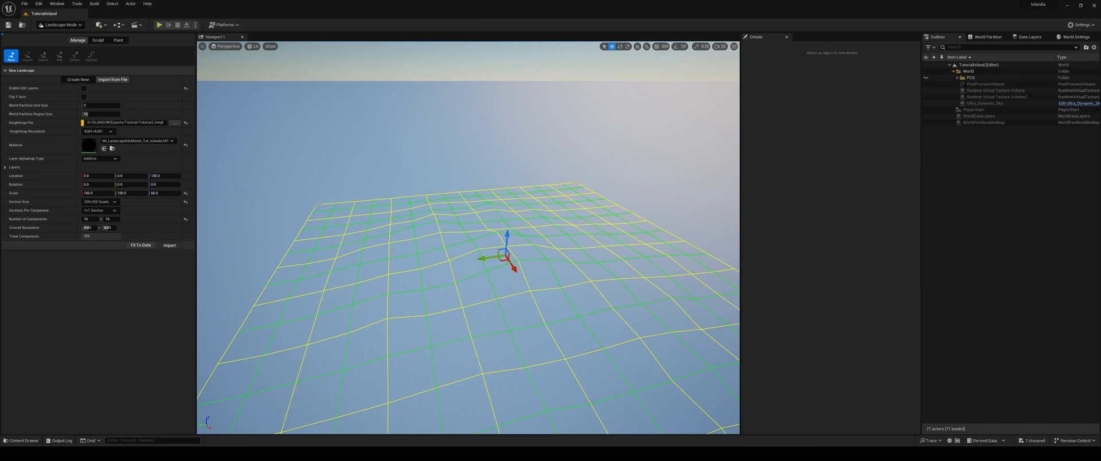
click(169, 245)
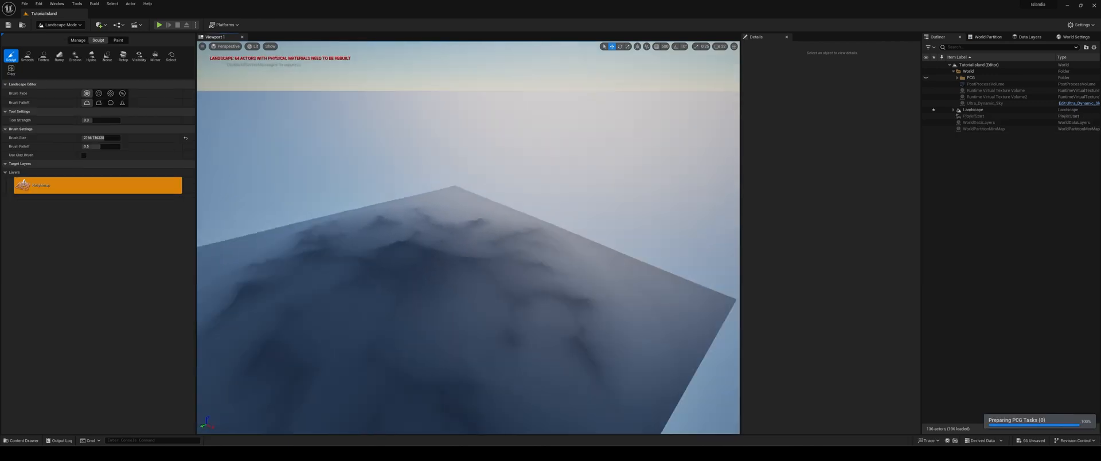
Create and save a Layer Info for the base paint layer, then Fill Layer across the whole landscape
click(119, 39)
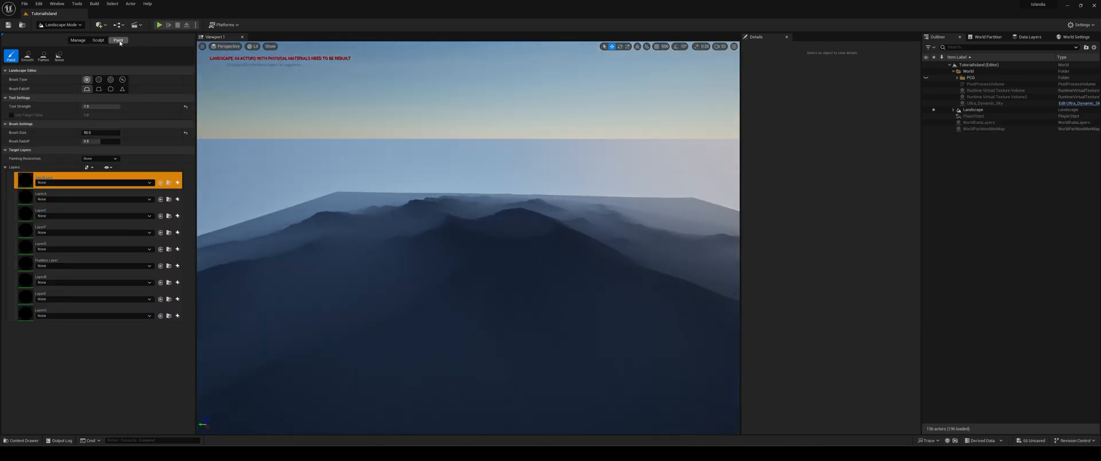
click(177, 181)
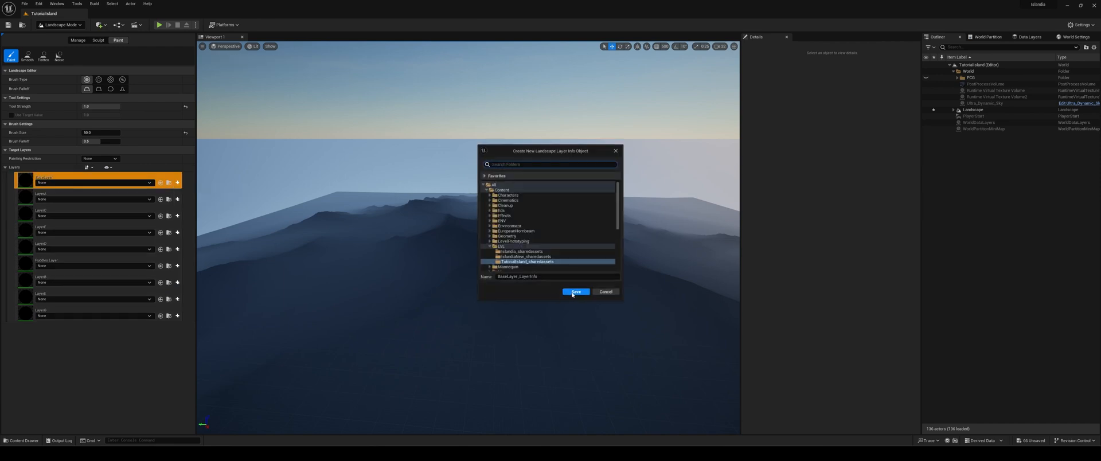
click(576, 291)
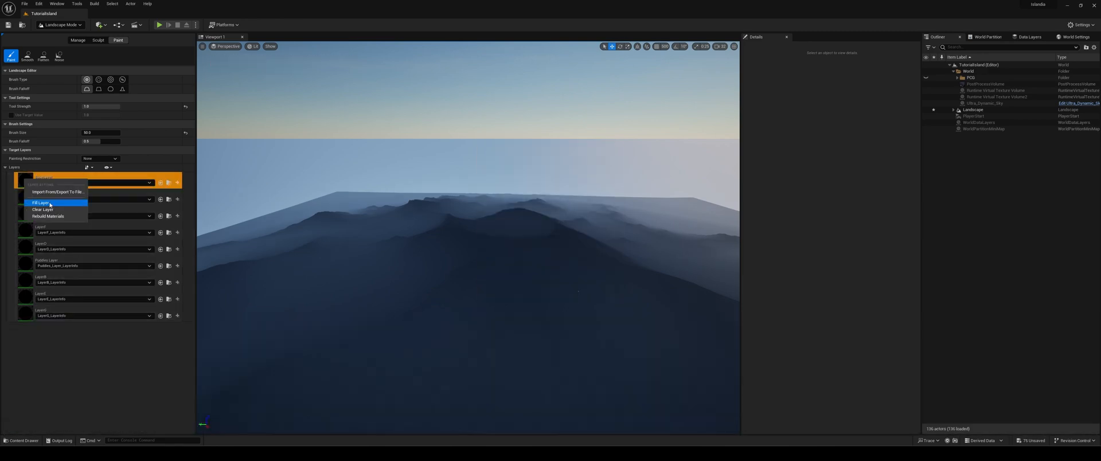
click(41, 203)
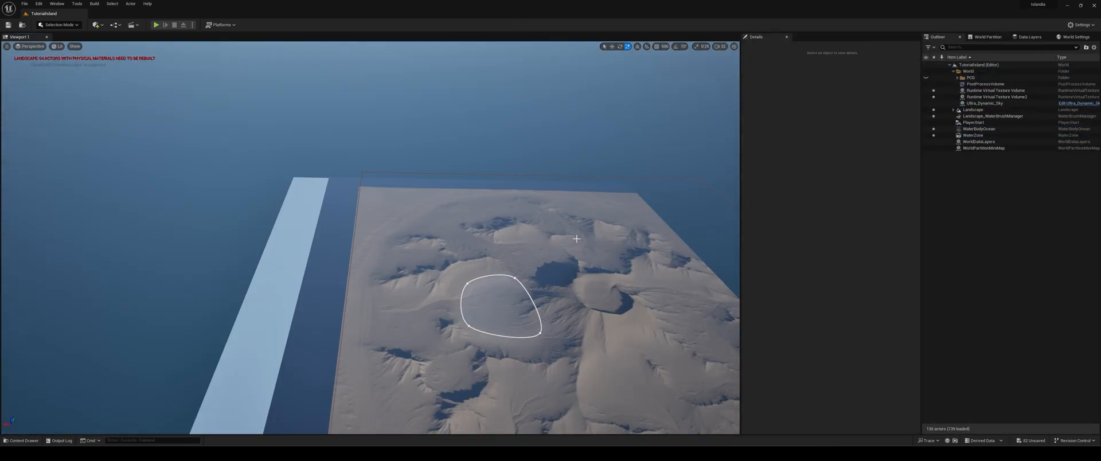
Add a Water Body Ocean around the island and a Water Body Lake inland
click(979, 128)
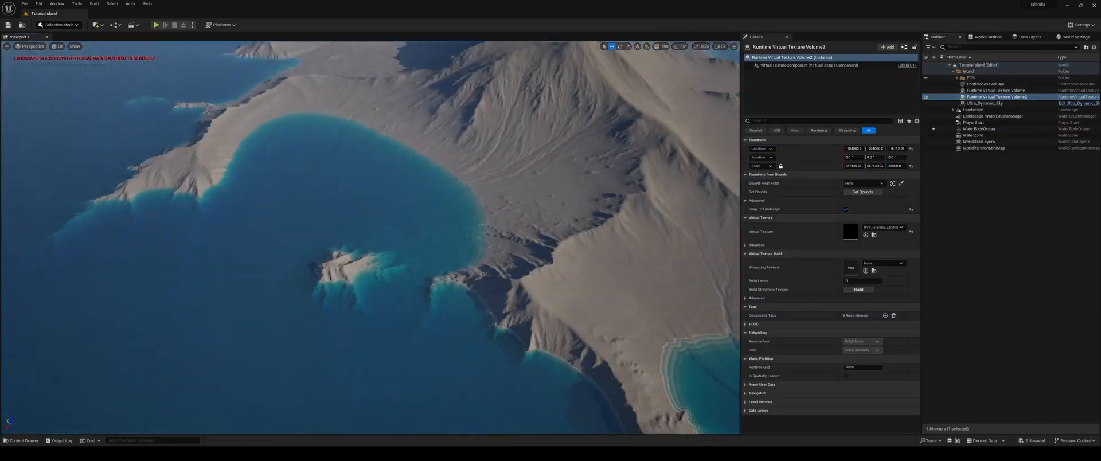
click(63, 24)
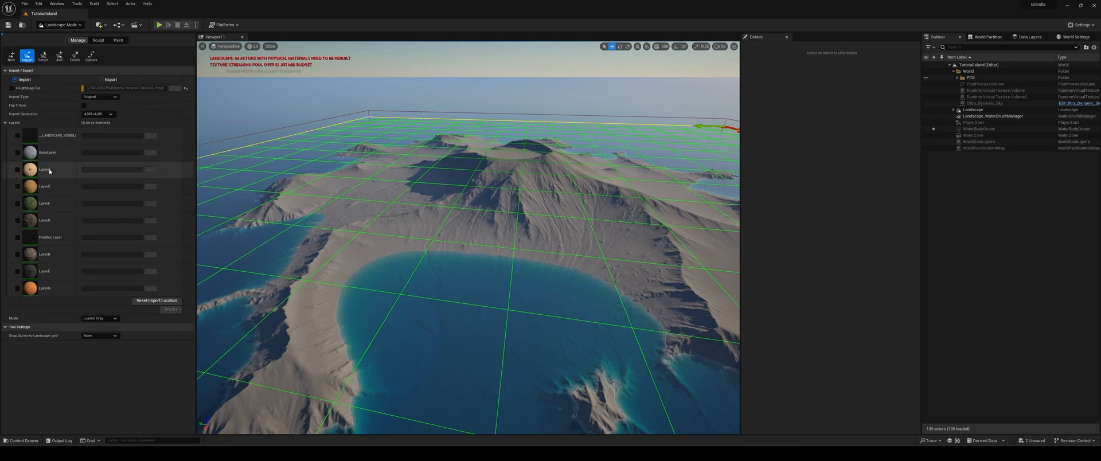
Import the exported weight mask for Layer4 and the next paint layer via Import/Export
click(13, 169)
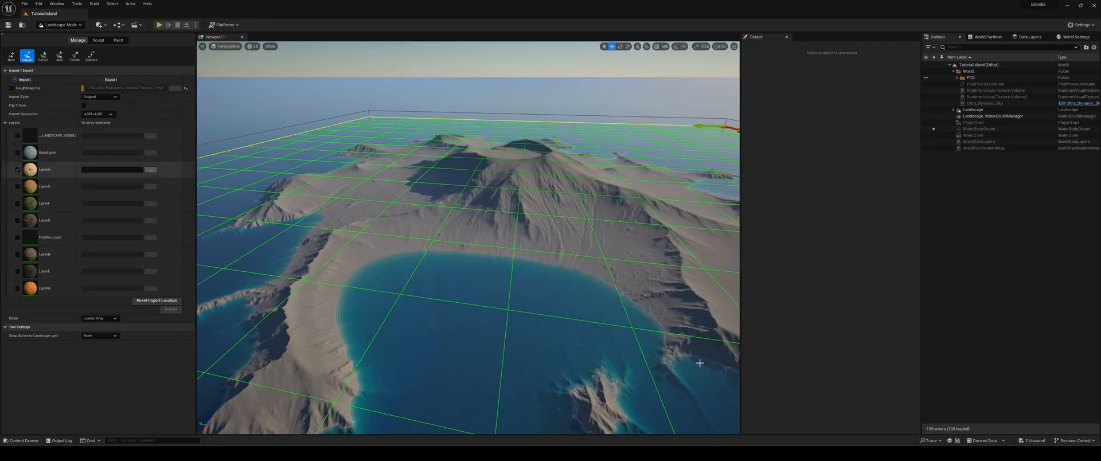
click(171, 309)
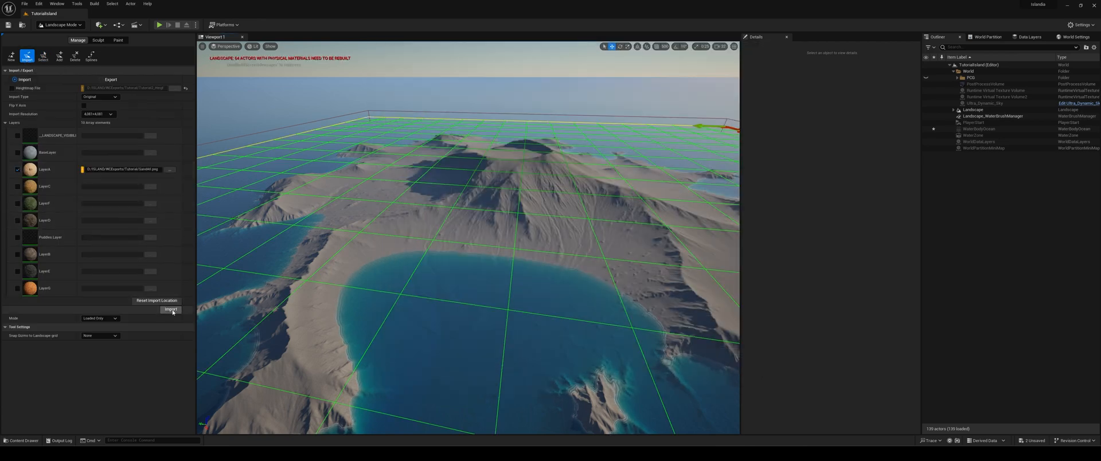
click(170, 310)
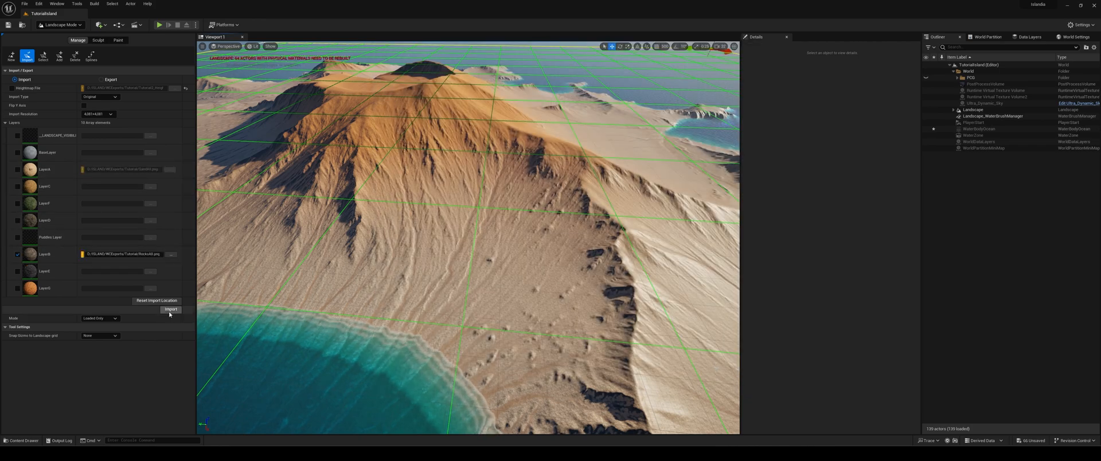
click(170, 310)
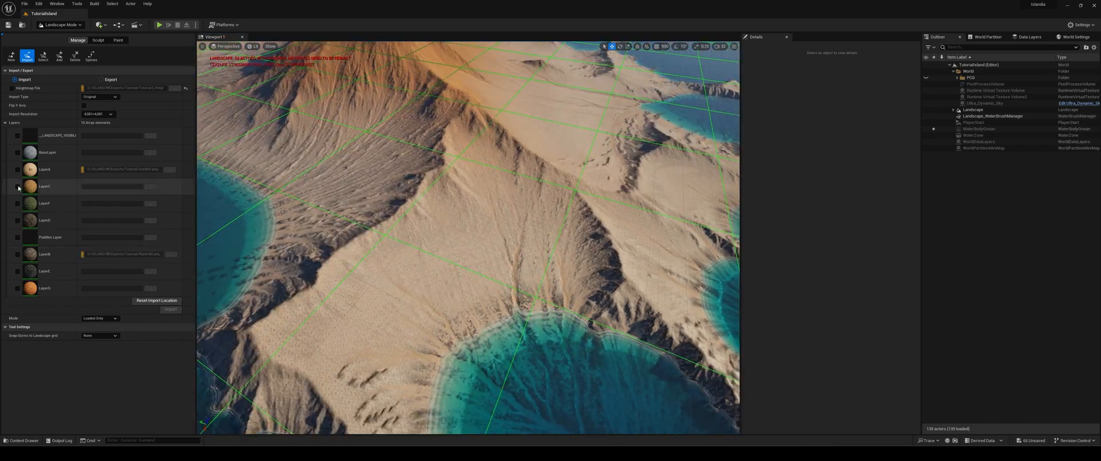
Import another layer's exported mask onto the landscape and return to the level
click(170, 309)
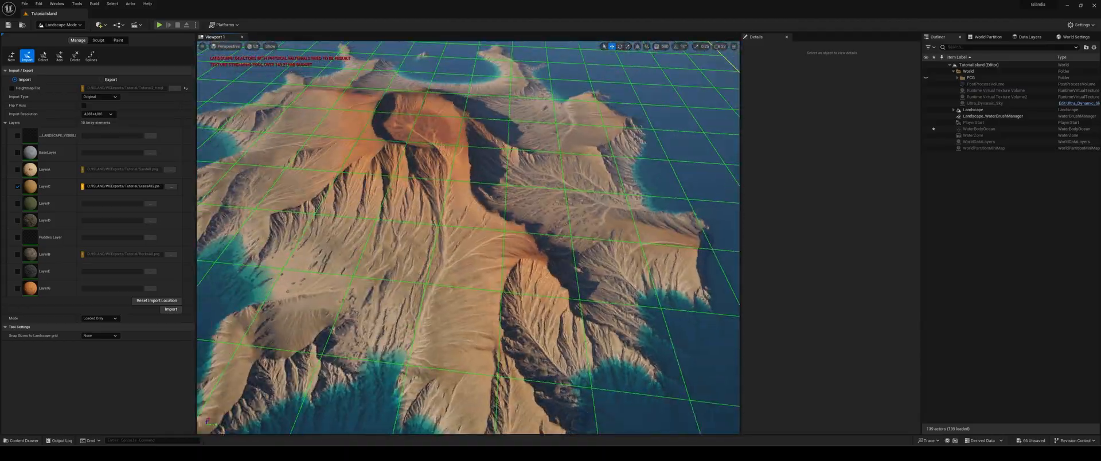
click(62, 24)
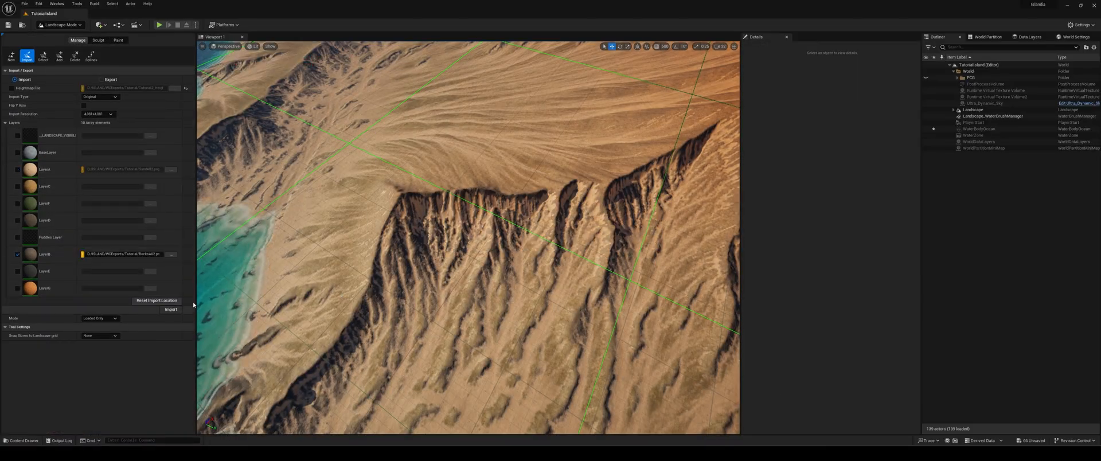
click(970, 109)
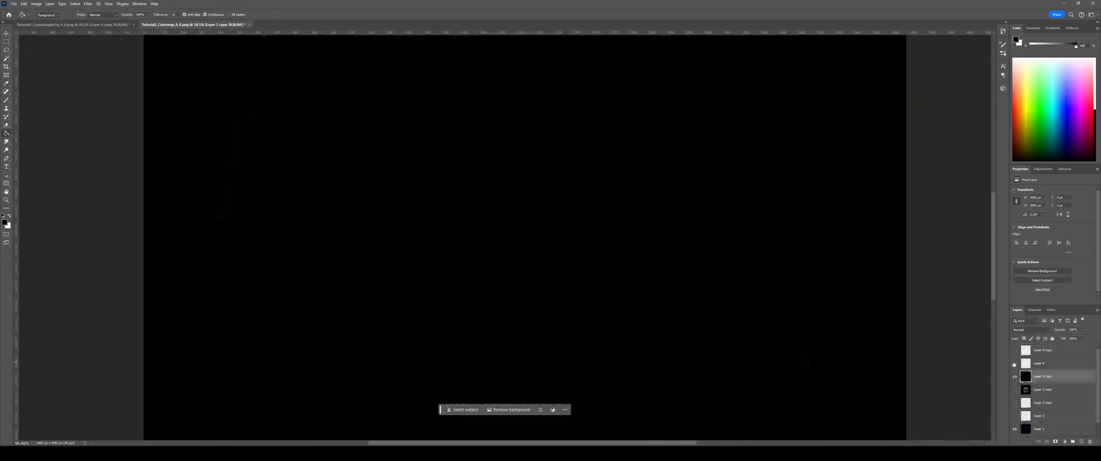
click(1014, 363)
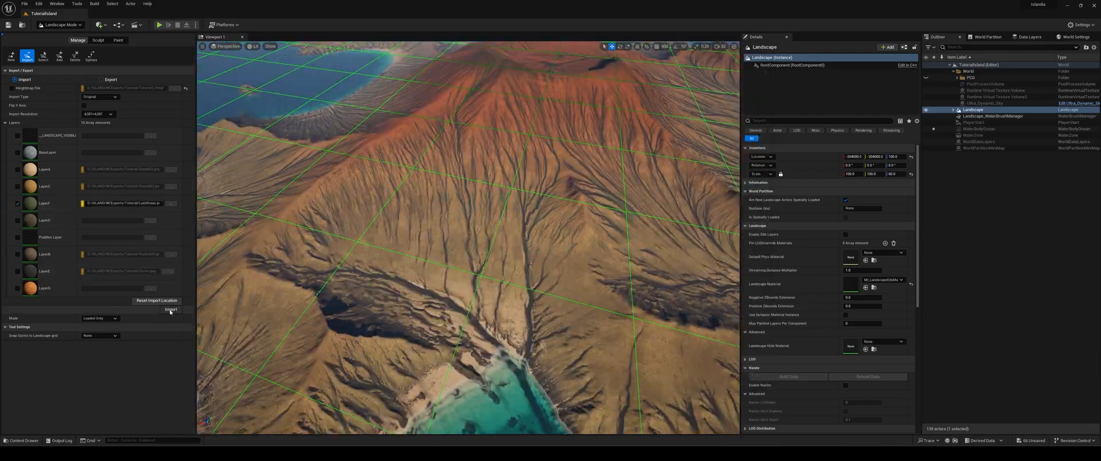
Assign the next exported mask PNG to a further paint layer and start its import
click(170, 310)
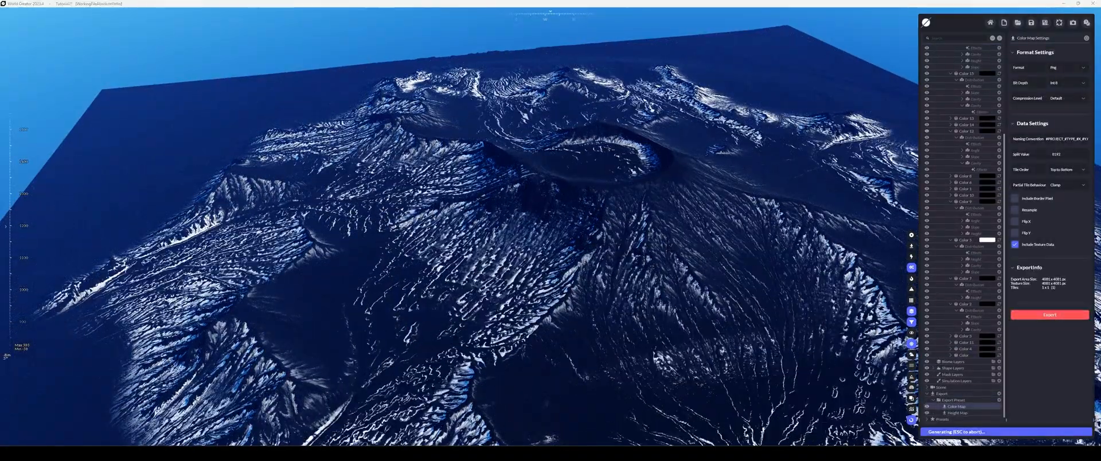
click(171, 309)
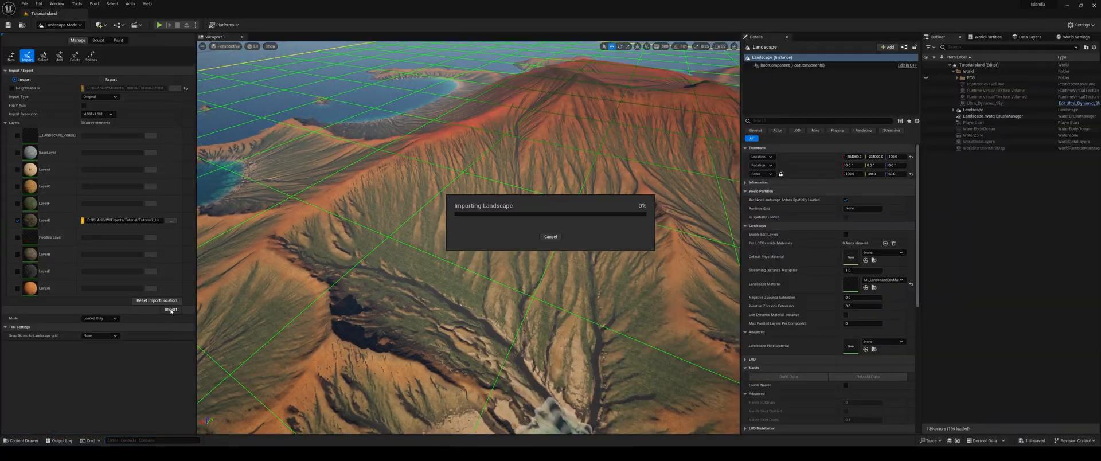
Let the Importing Landscape progress finish for the latest mask
click(169, 309)
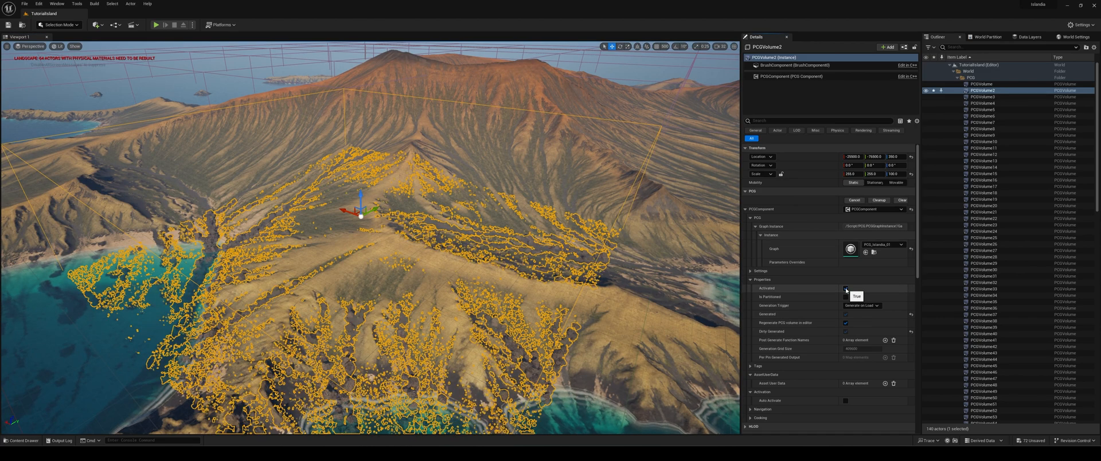
Tick Activated on the selected PCGVolume so it scatters points over the hillside
click(845, 288)
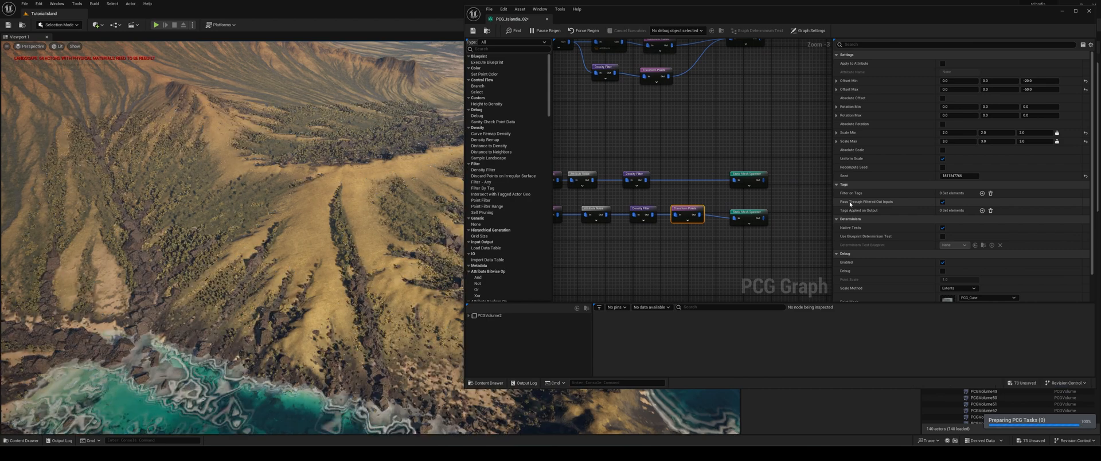
Enter 0.5 as Scale Min on the PCG graph's transform points node
click(956, 141)
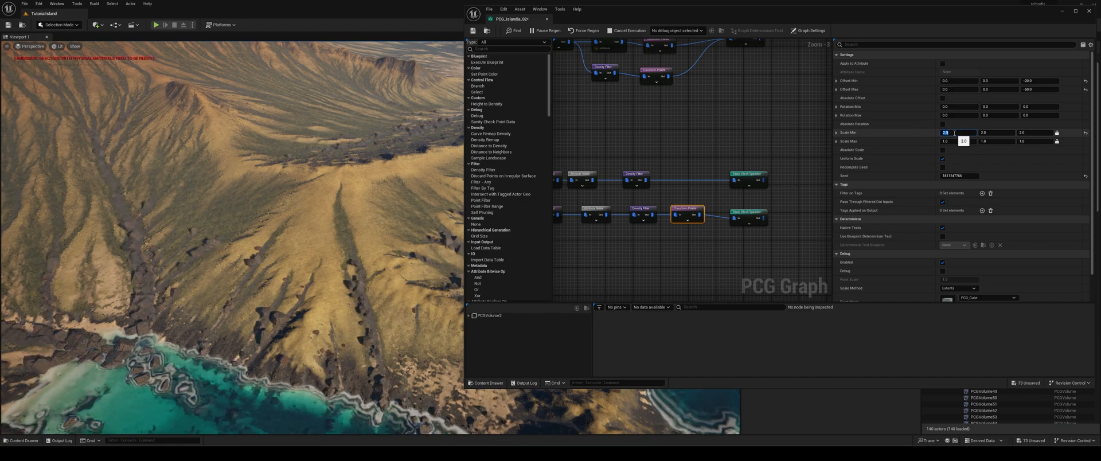
text(0.5)
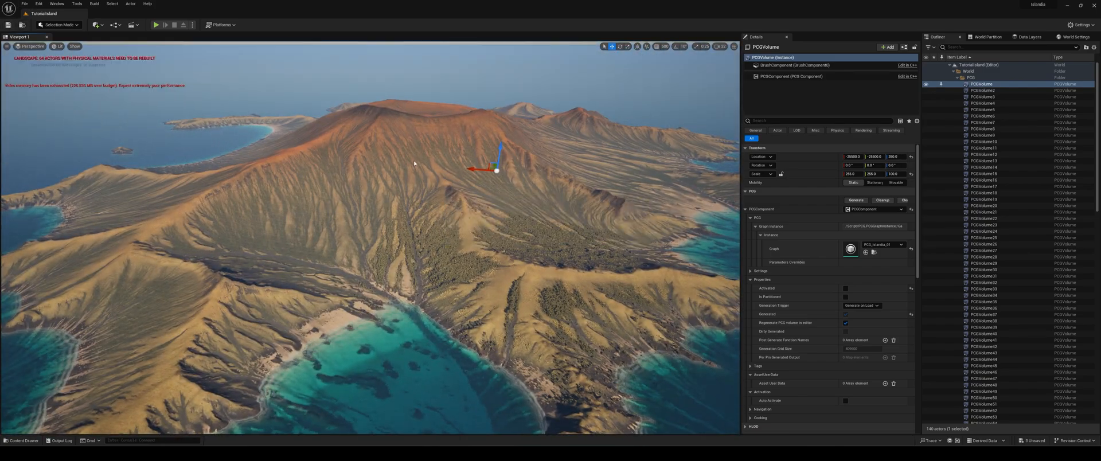
Tick Activated for all selected PCGVolumes so generation spreads across the island
scroll(down, 3)
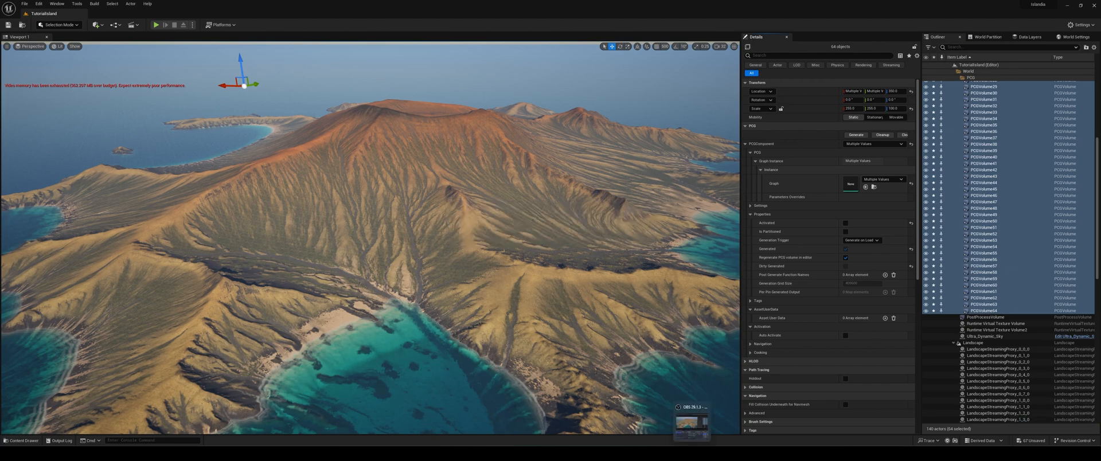
click(845, 222)
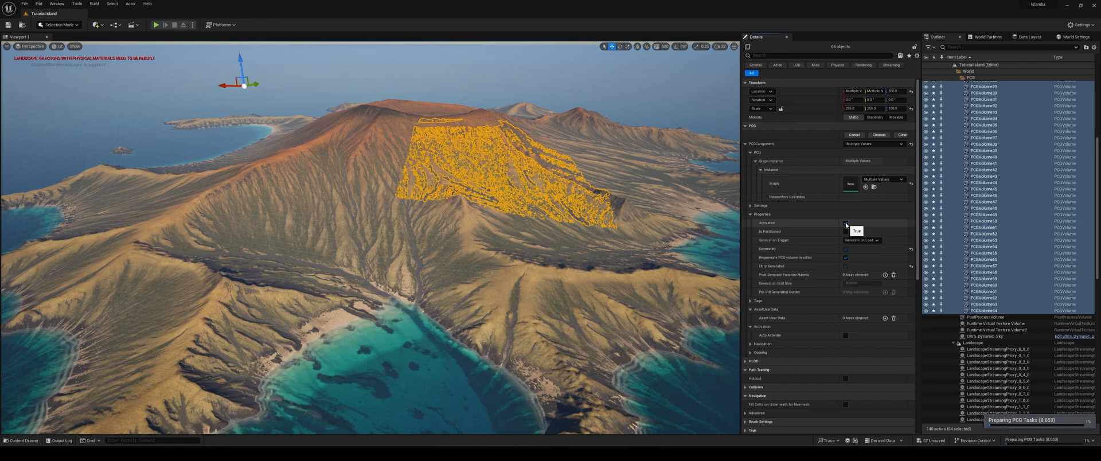
click(857, 135)
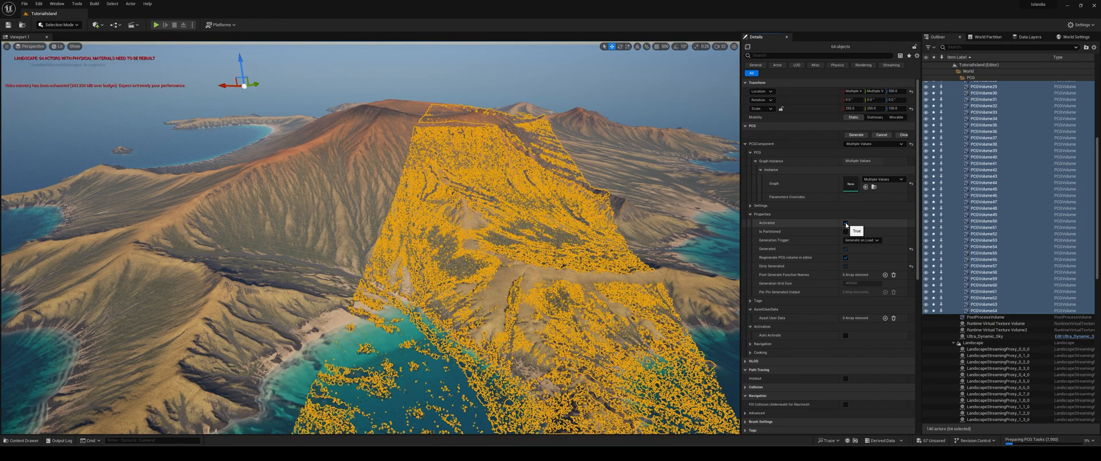